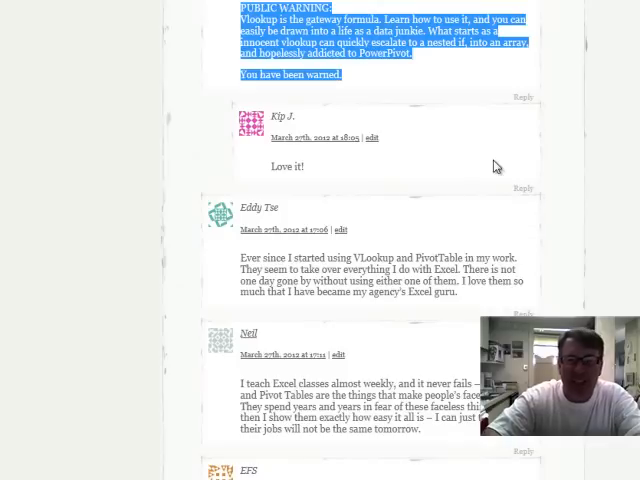
Scroll the sheet to view the entrant list in I2:I21 before naming it Entrants.
{"action": "scroll", "scroll_direction": "up", "scroll_amount": 3}
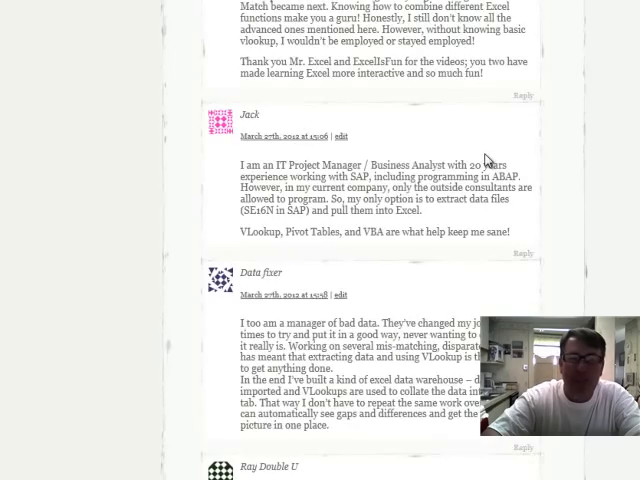
{"action": "scroll", "scroll_direction": "down", "scroll_amount": 3}
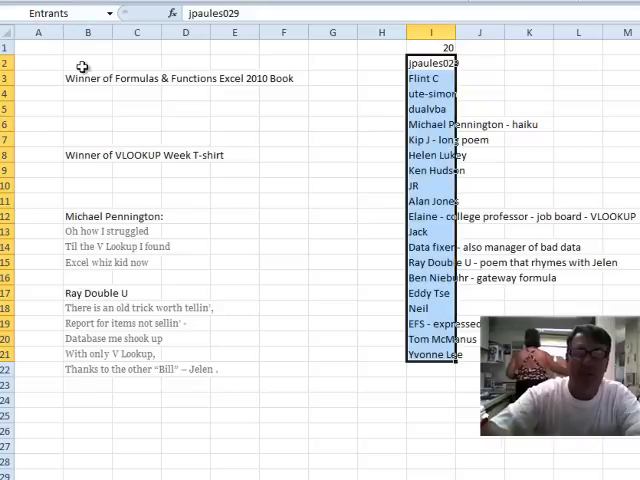
{"action": "left_click", "coordinate": [135, 93]}
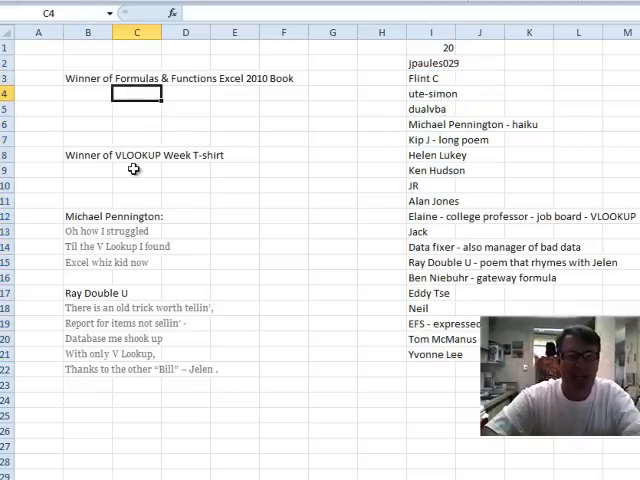
{"action": "type", "text": "=IN"}
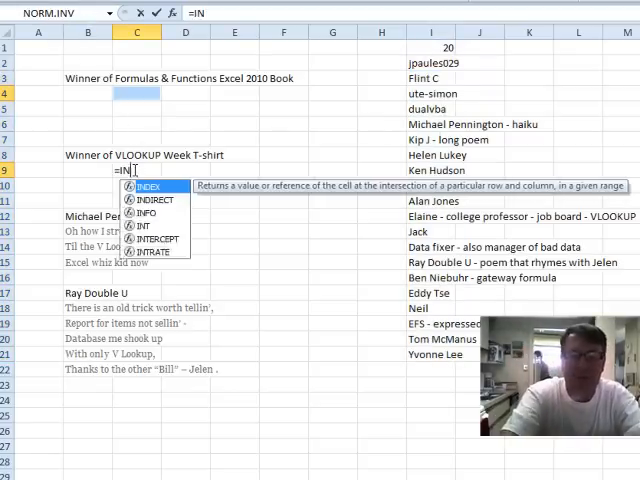
{"action": "type", "text": "DEX(Entrants"}
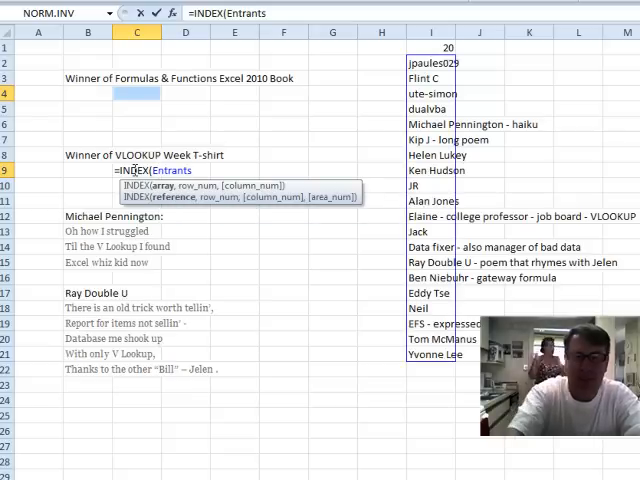
{"action": "type", "text": ",rand"}
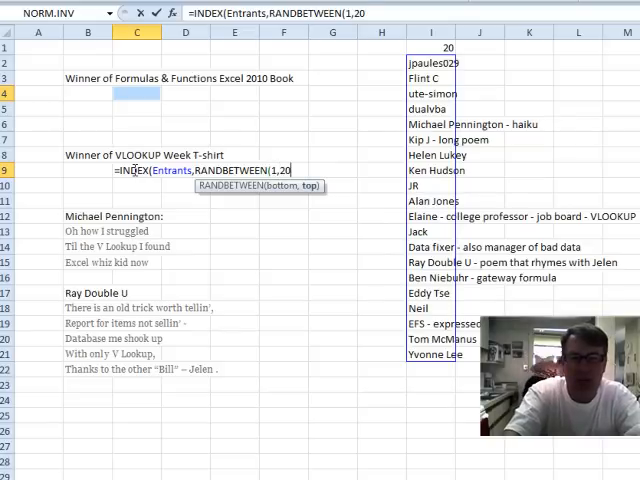
{"action": "type", "text": "))"}
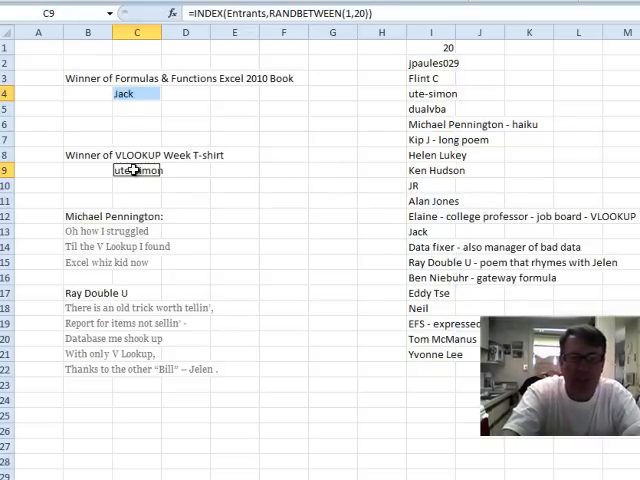
{"action": "left_click", "coordinate": [136, 93]}
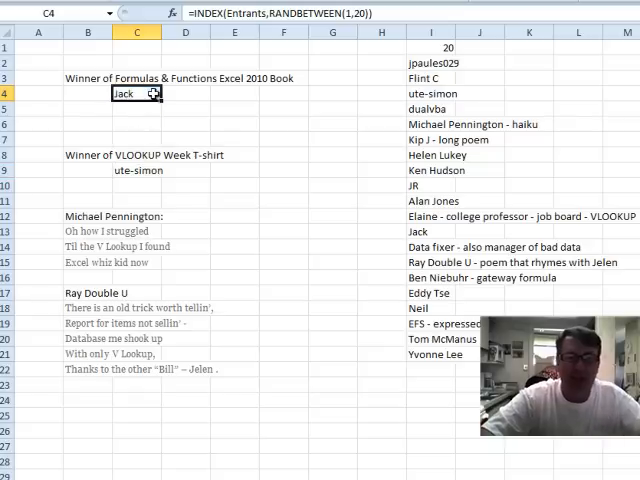
{"action": "mouse_move", "coordinate": [207, 177]}
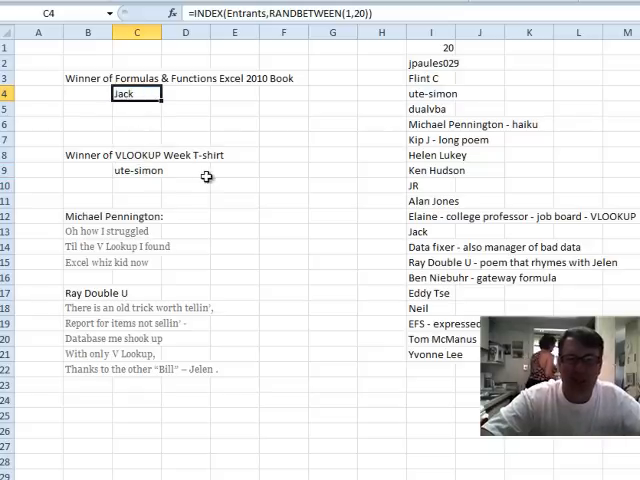